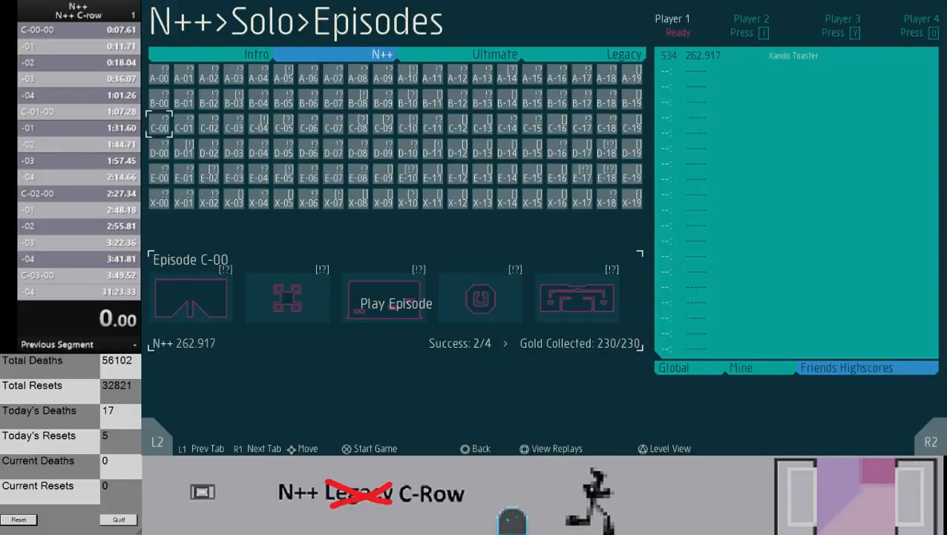
- Start episode C-00 from Solo Episodes and clear level 00
click(394, 302)
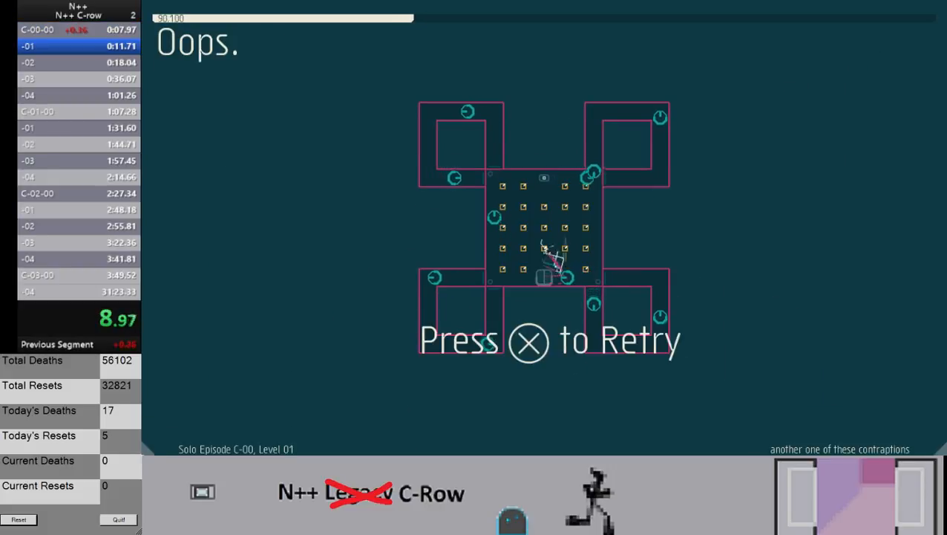
- Retry level 01 after the death, then clear C-00 levels 01 through 04
key(x)
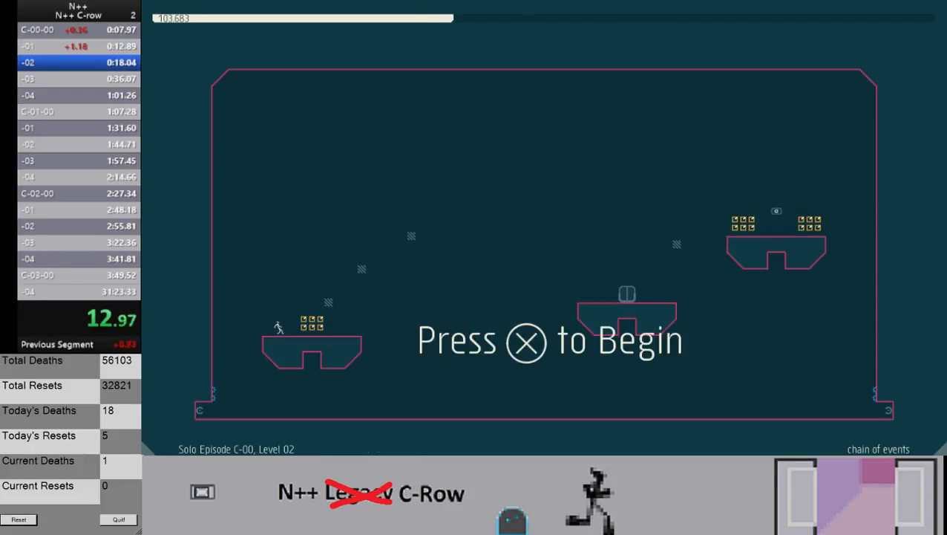
key(x)
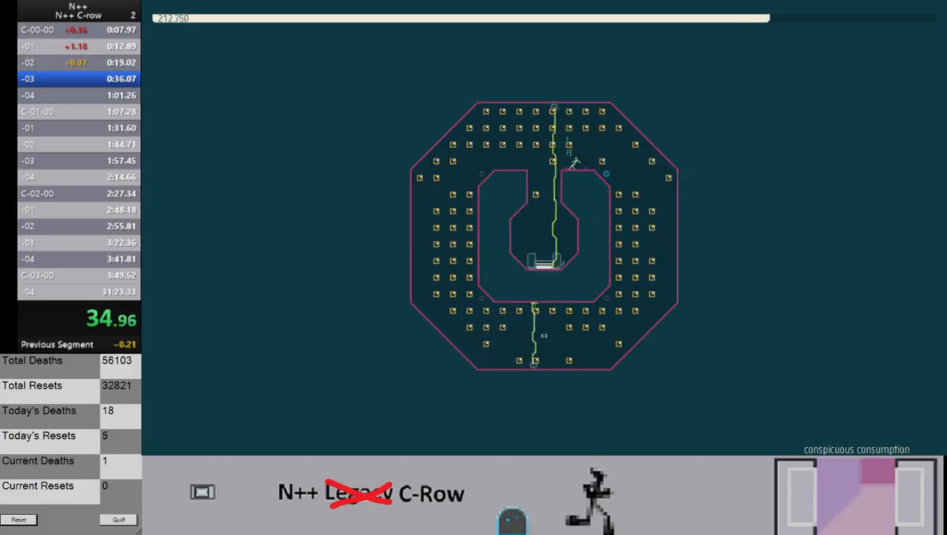
key(x)
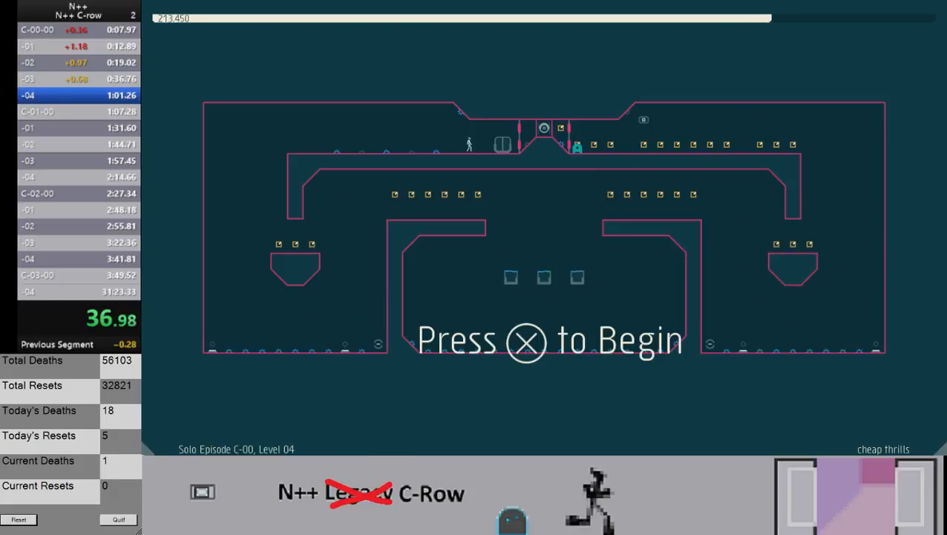
key(x)
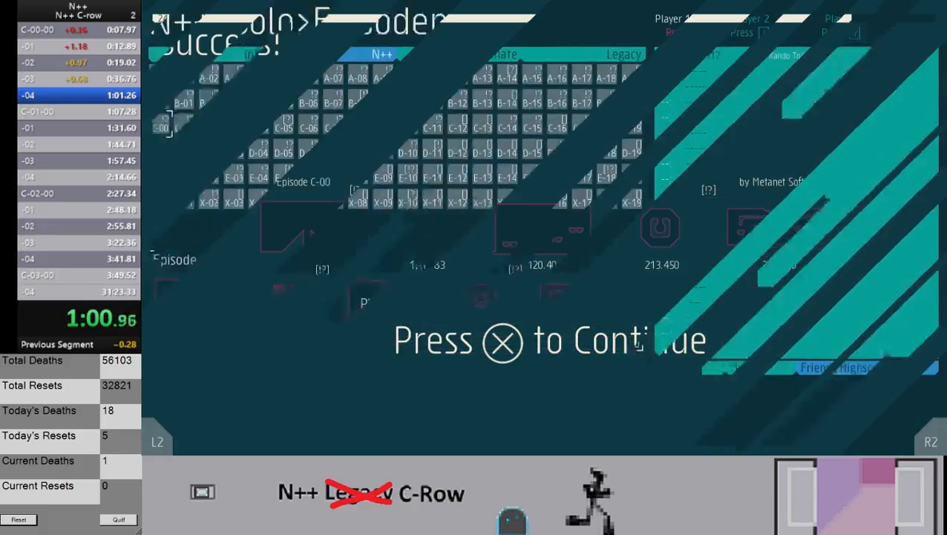
- Continue past the C-00 success screen and beat all five C-01 levels
key(x)
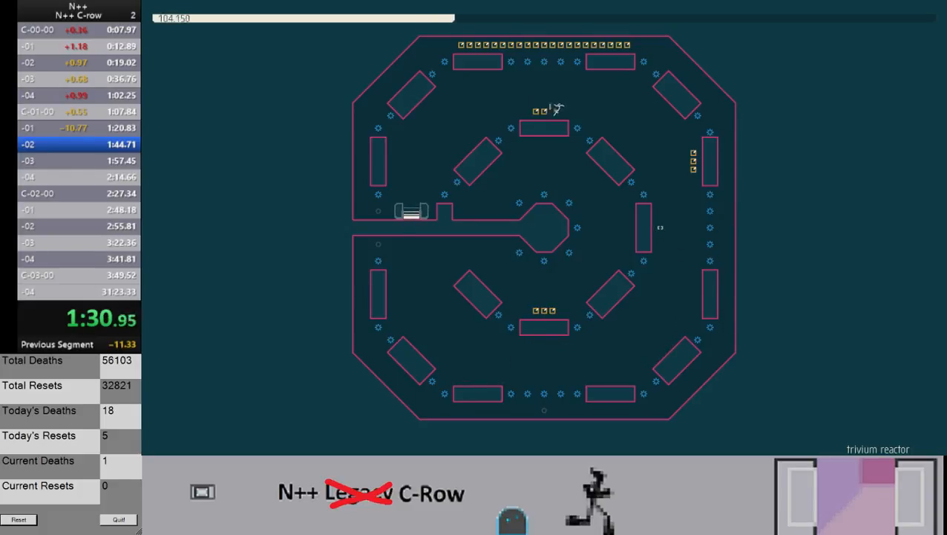
key(x)
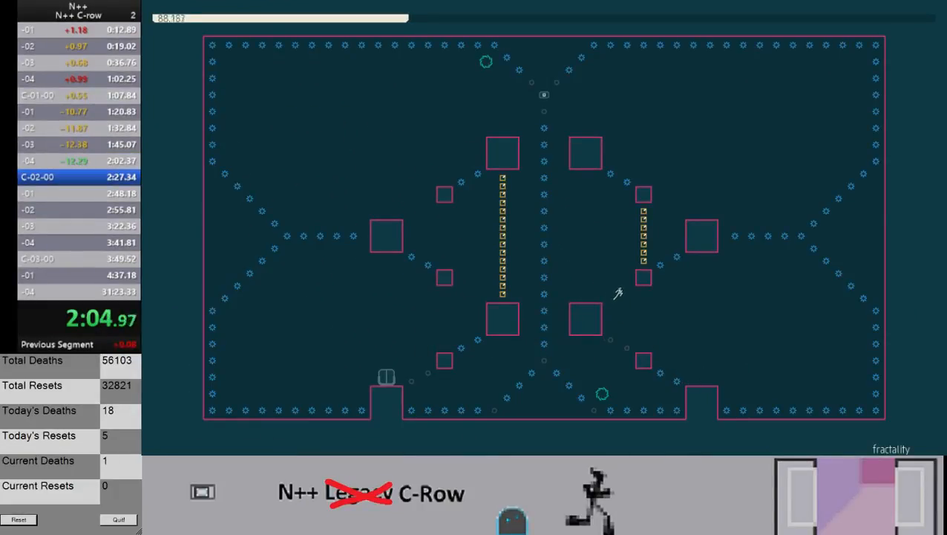
mouse_move(669, 206)
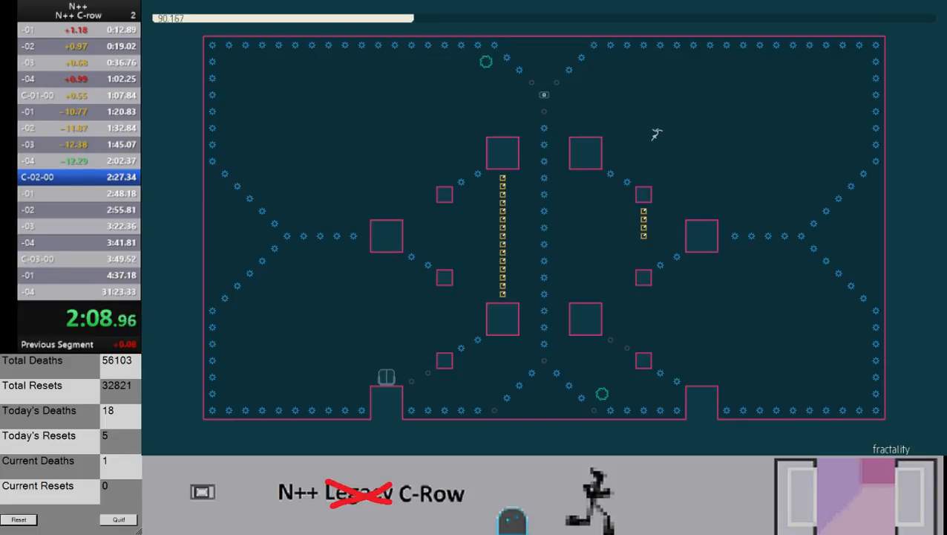
mouse_move(560, 102)
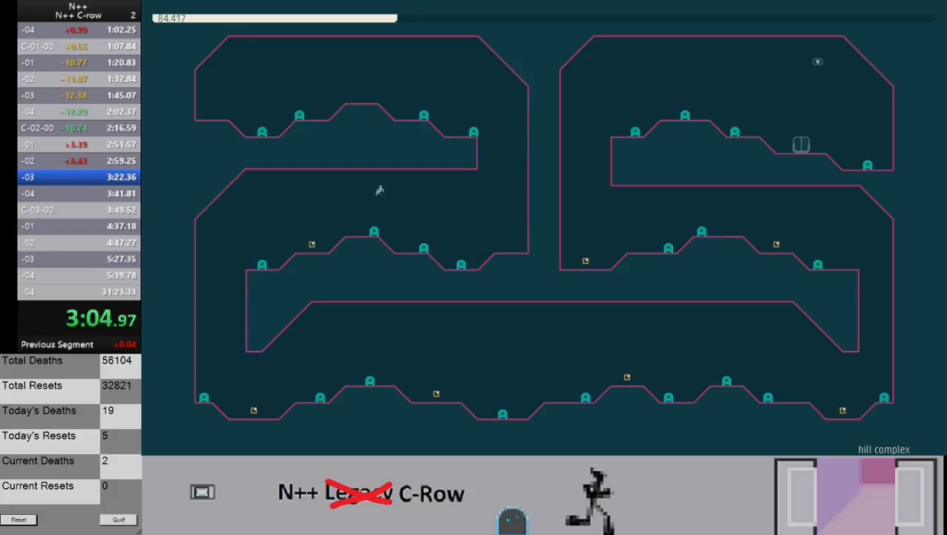
mouse_move(203, 249)
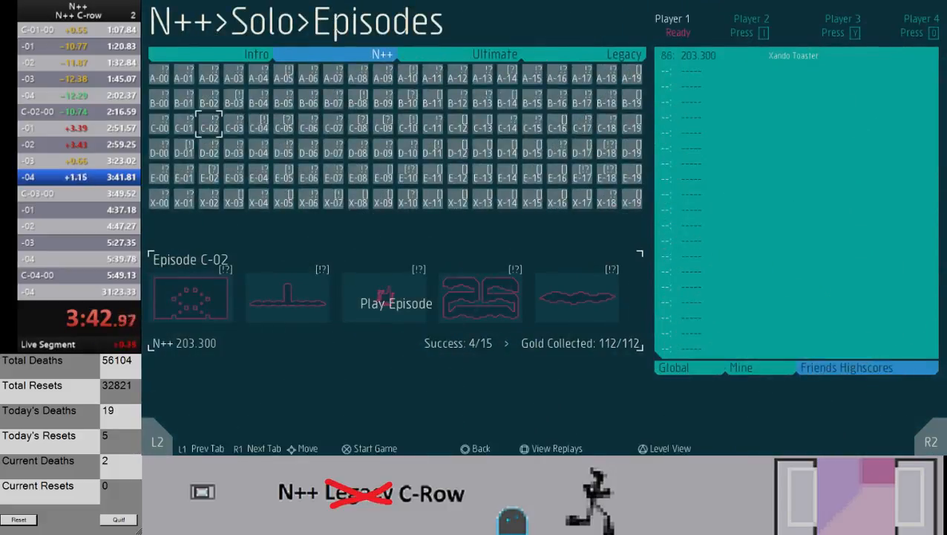
- Start episode C-03 and advance past its cleared levels
click(384, 303)
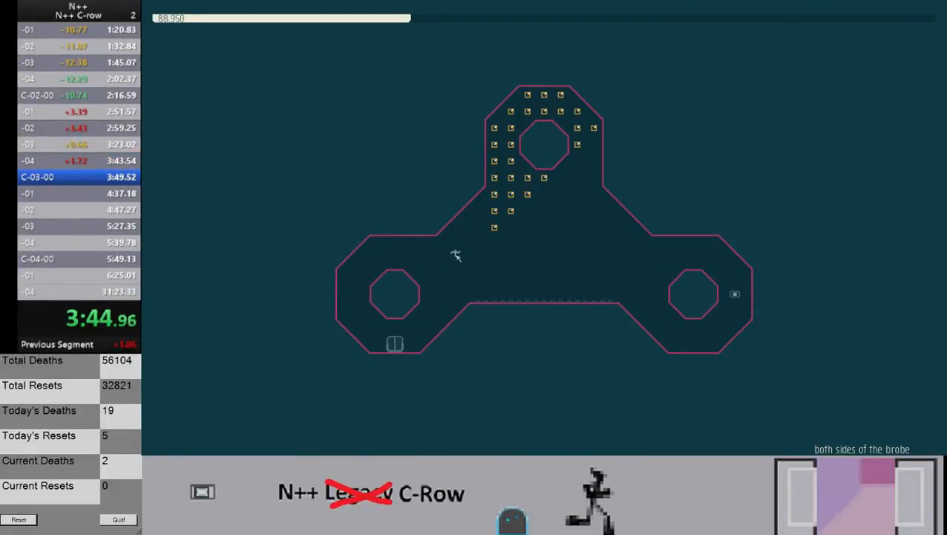
mouse_move(720, 267)
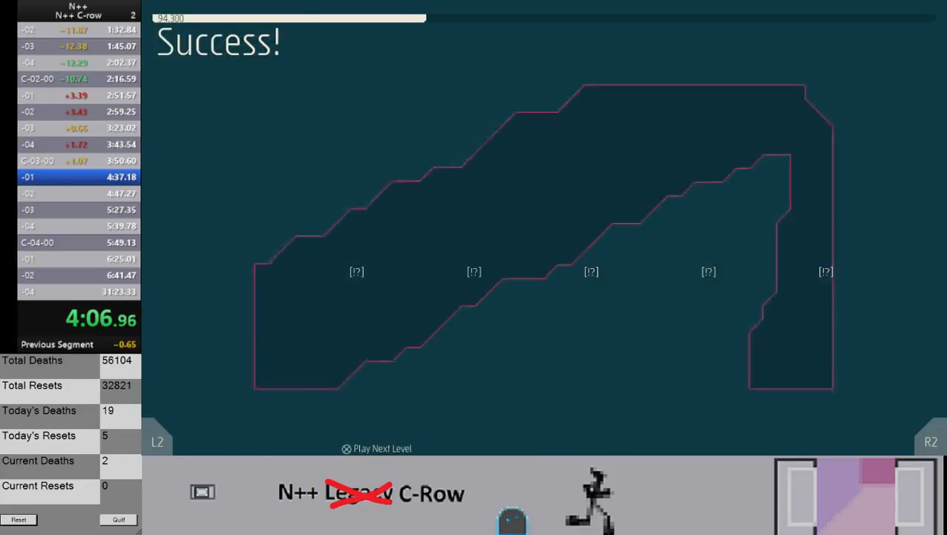
click(348, 447)
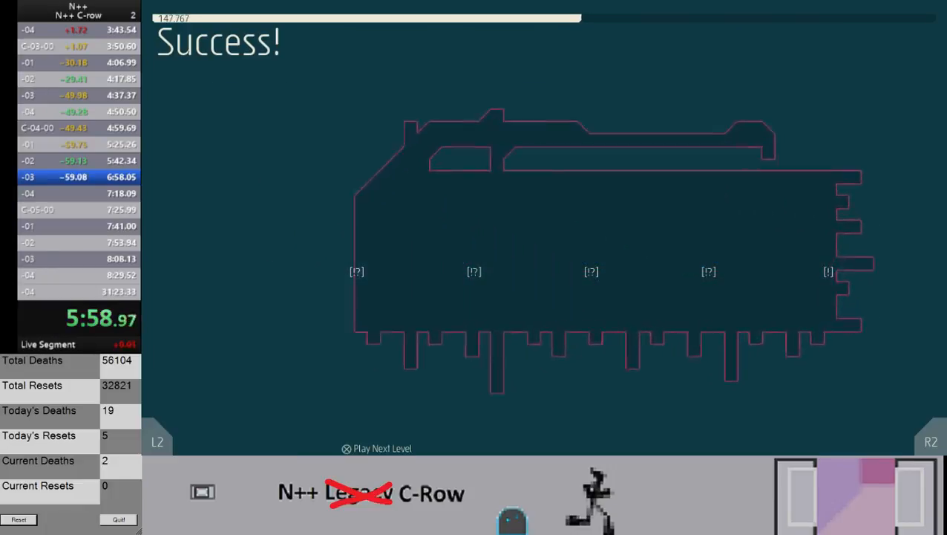
- Finish C-04's final level and continue past the summary to load C-05
click(375, 448)
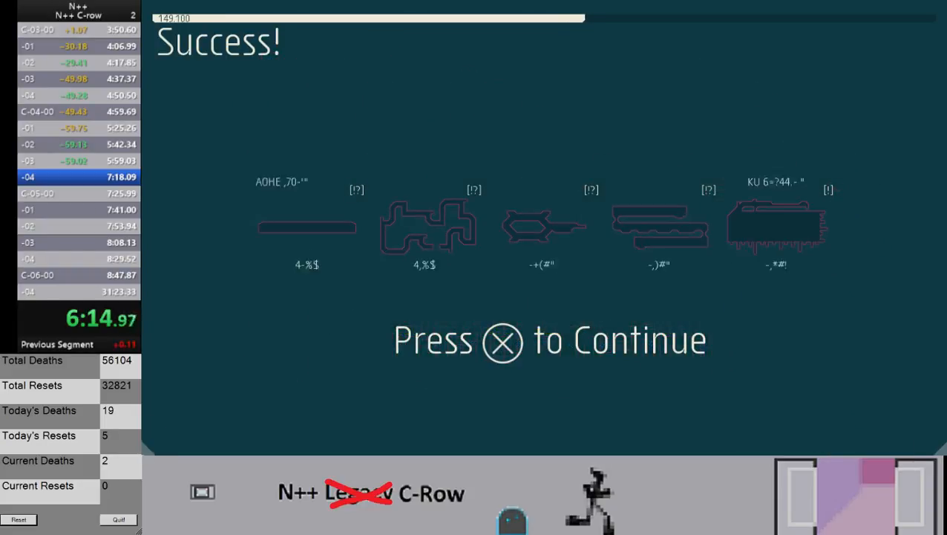
key(x)
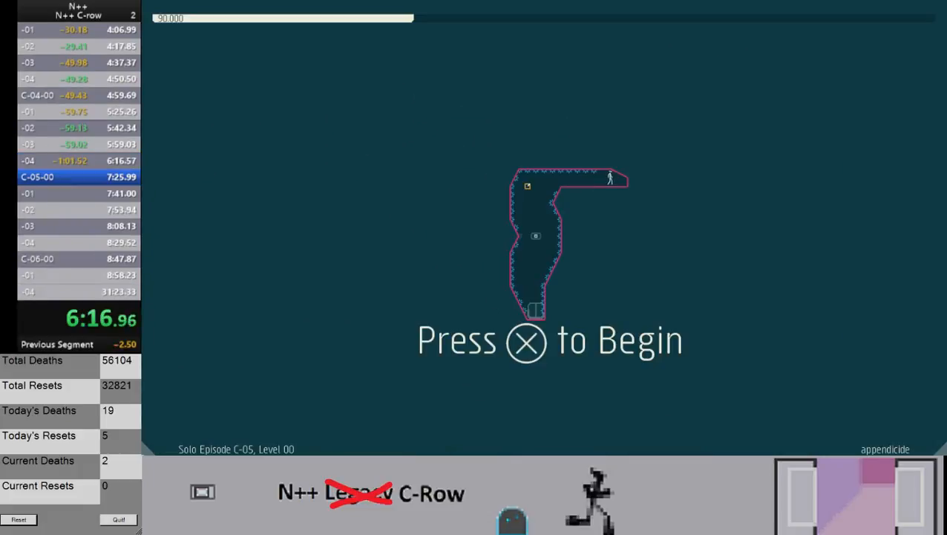
- Begin C-05, clear levels 00 to 03, then die on level 04
key(x)
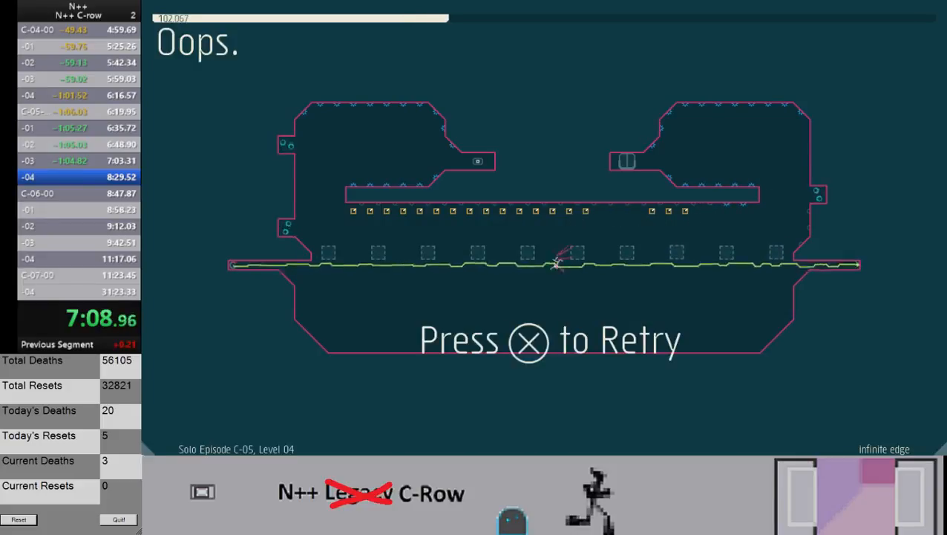
- Retry C-05 level 04 twice to clear it, then finish C-06 level 00
key(x)
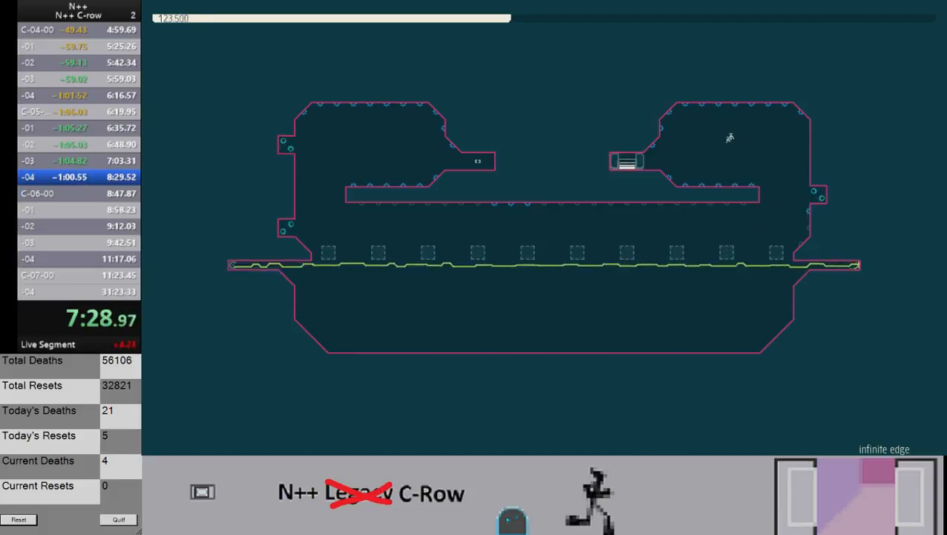
key(x)
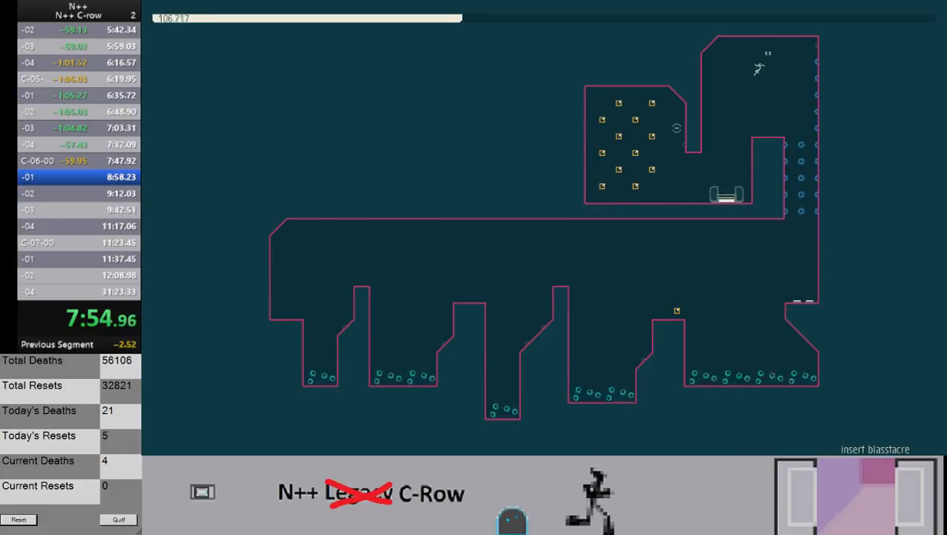
- Advance through C-06 levels 01 to 03 without dying, reaching level 04
key(x)
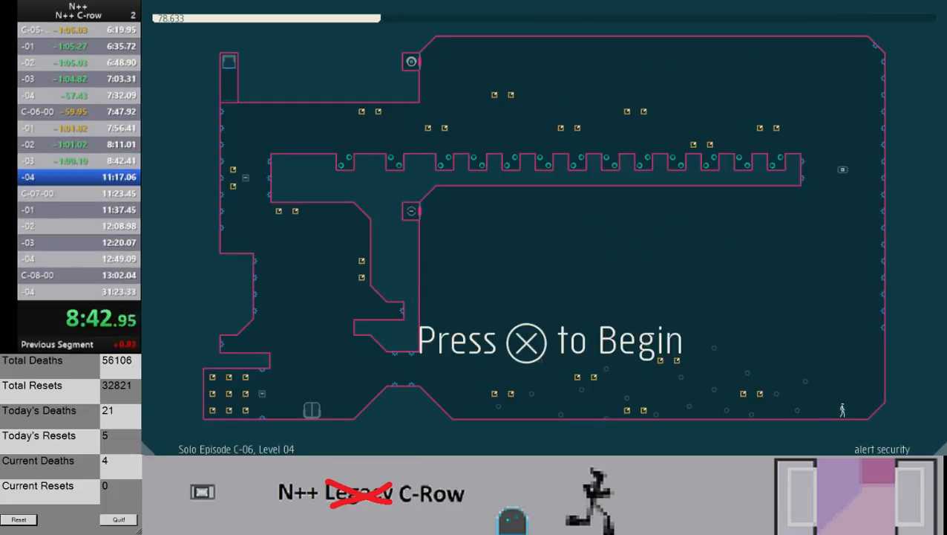
- Begin C-06 level 04 and retry it after dying
key(x)
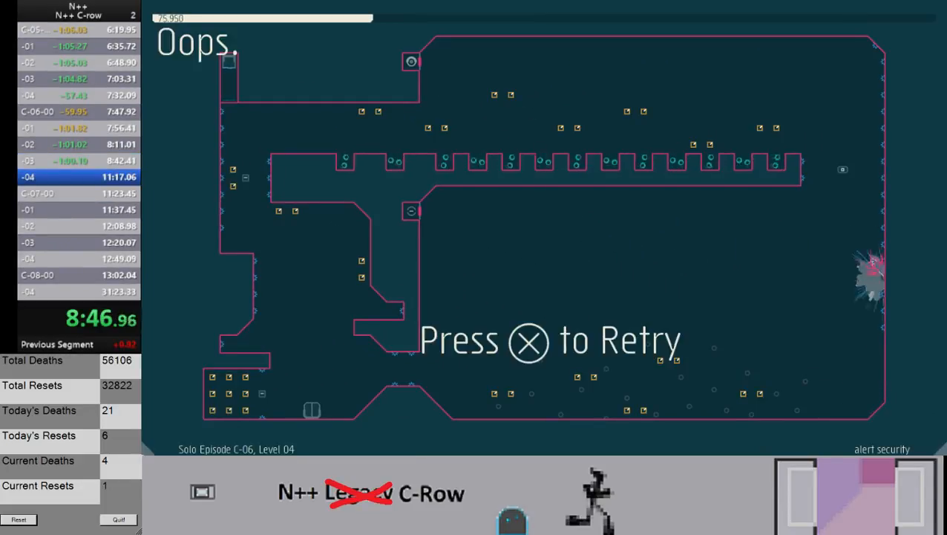
key(x)
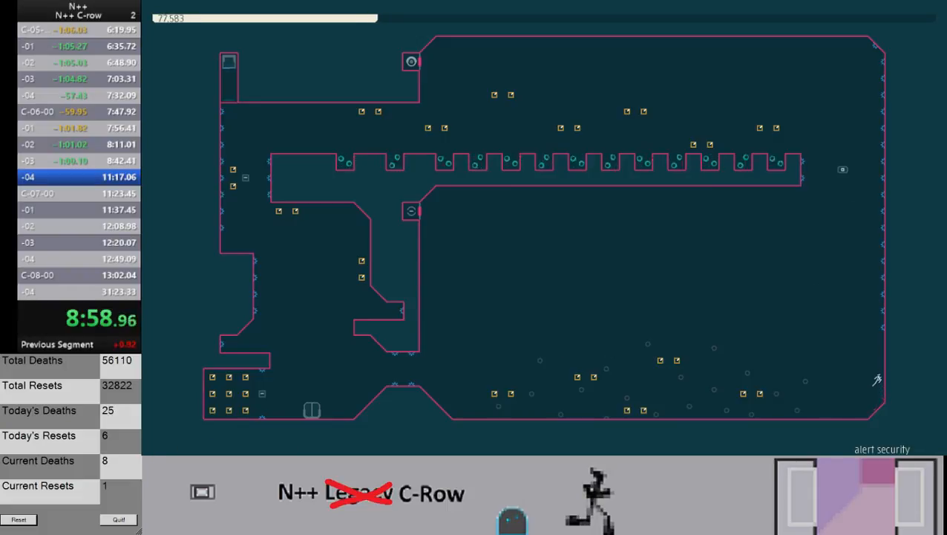
mouse_move(867, 247)
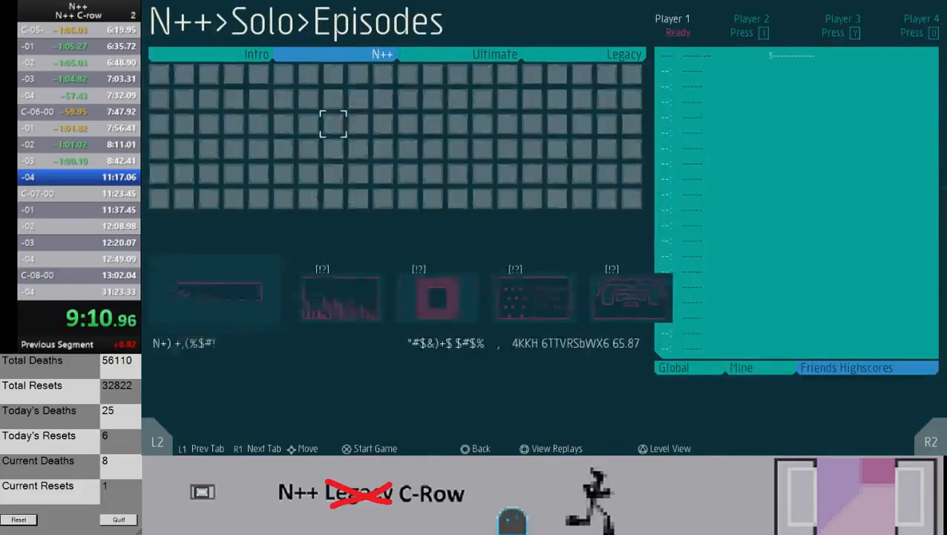
- Advance from the cleared level and begin C-07 level 01
click(348, 447)
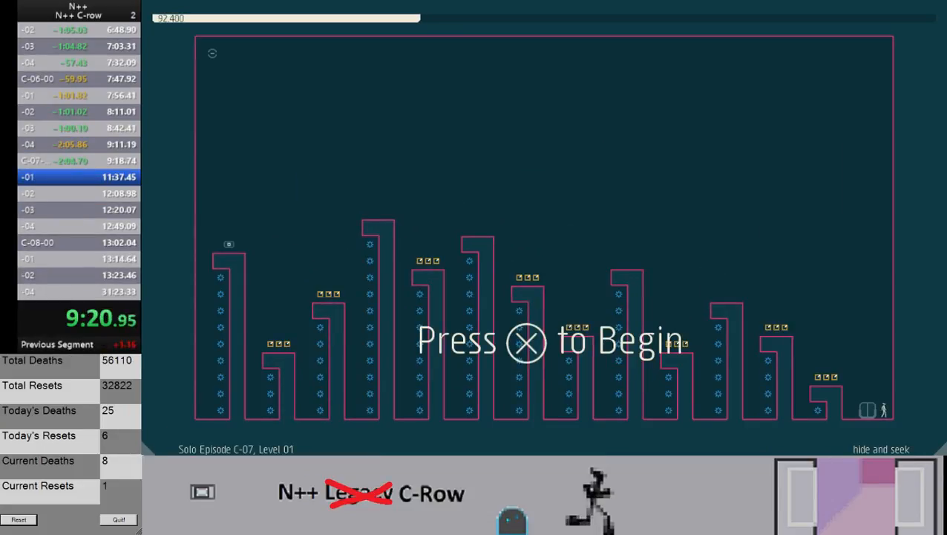
key(x)
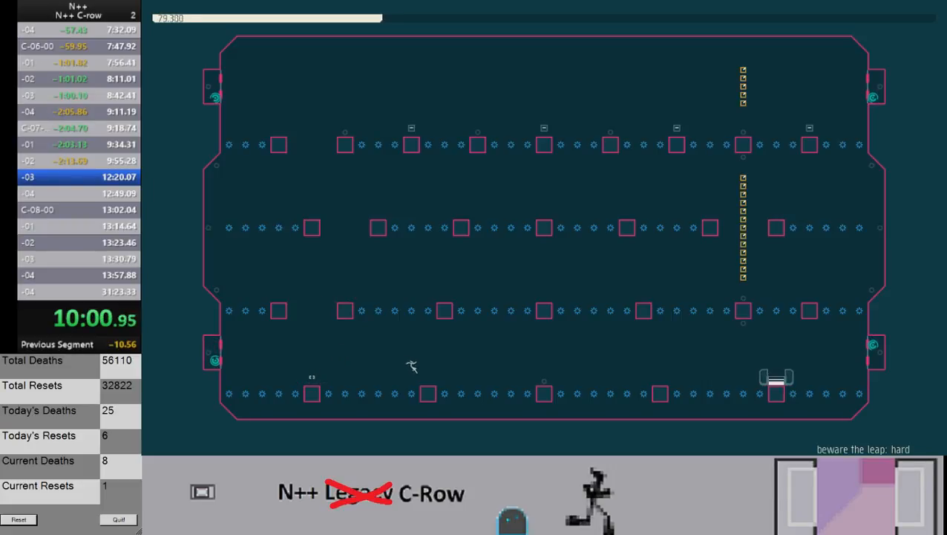
mouse_move(646, 364)
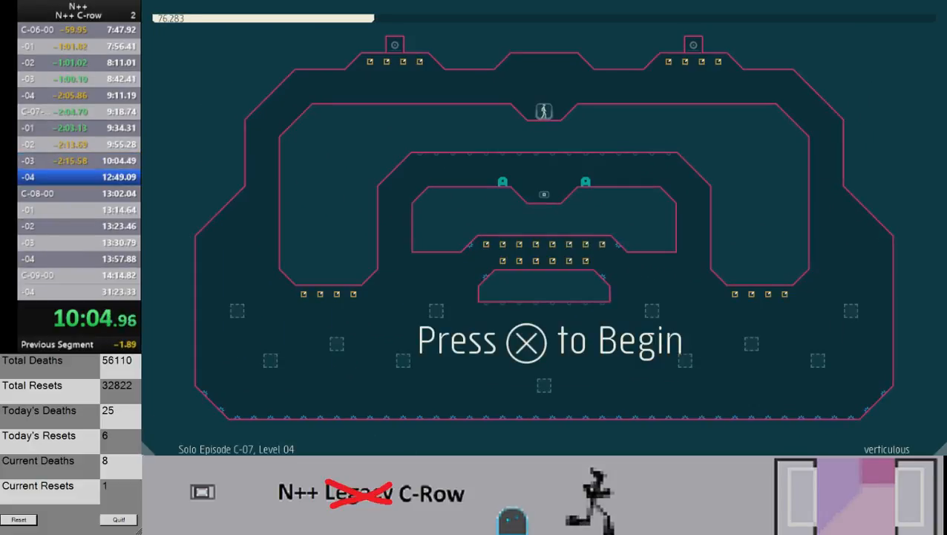
- Start C-07 Level 04 and clear through C-08 Level 02, keeping deaths at eight
key(x)
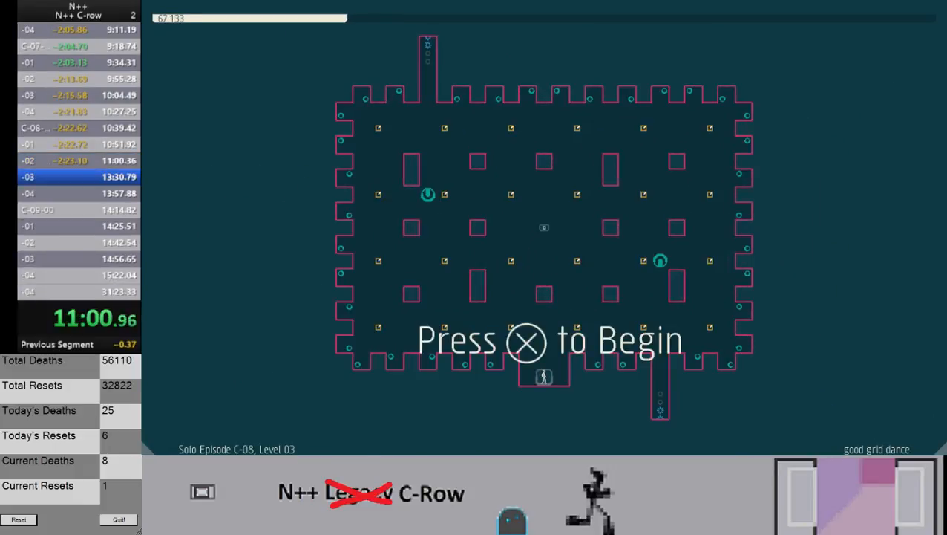
- Begin C-08 Level 03 and run the grid, finishing C-08 and clearing into C-09
key(x)
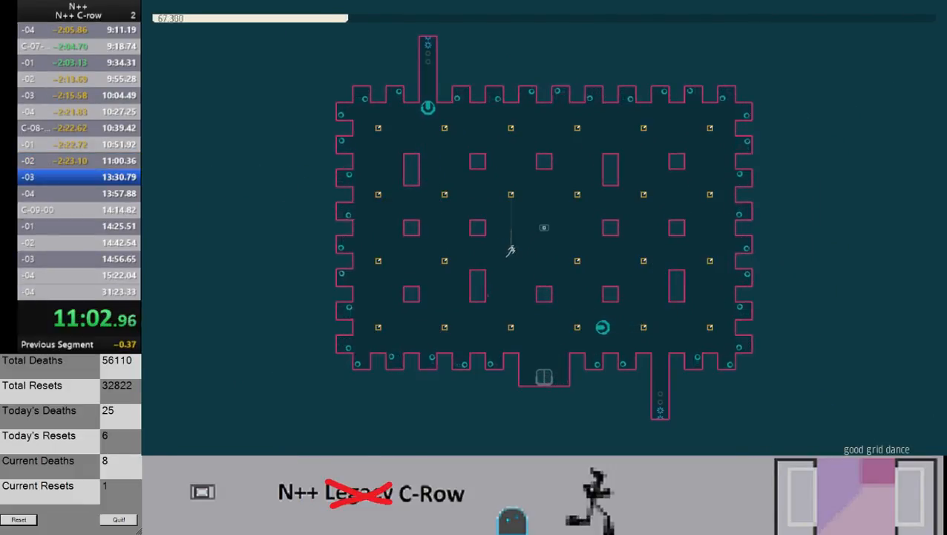
key(x)
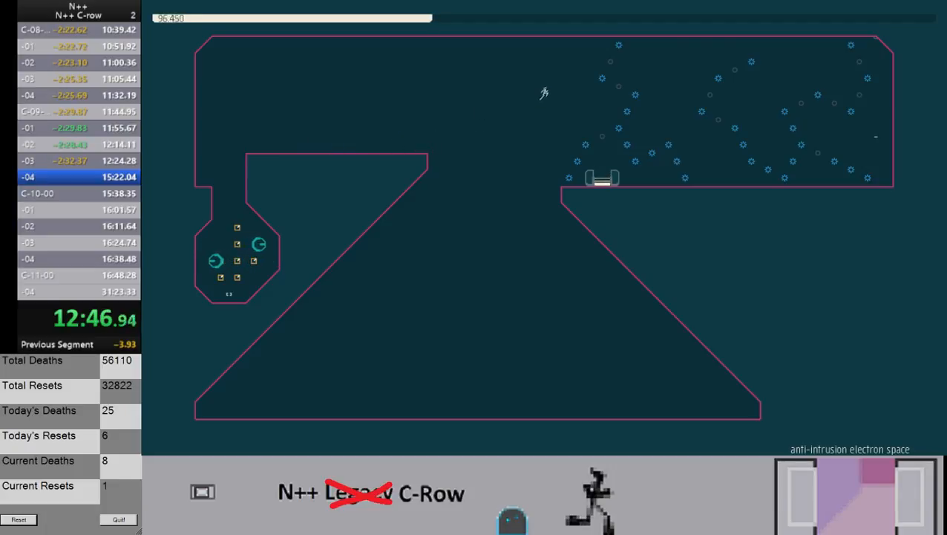
- Clear C-09-04 and all five C-10 levels, reaching diamond ladder with twelve deaths
key(x)
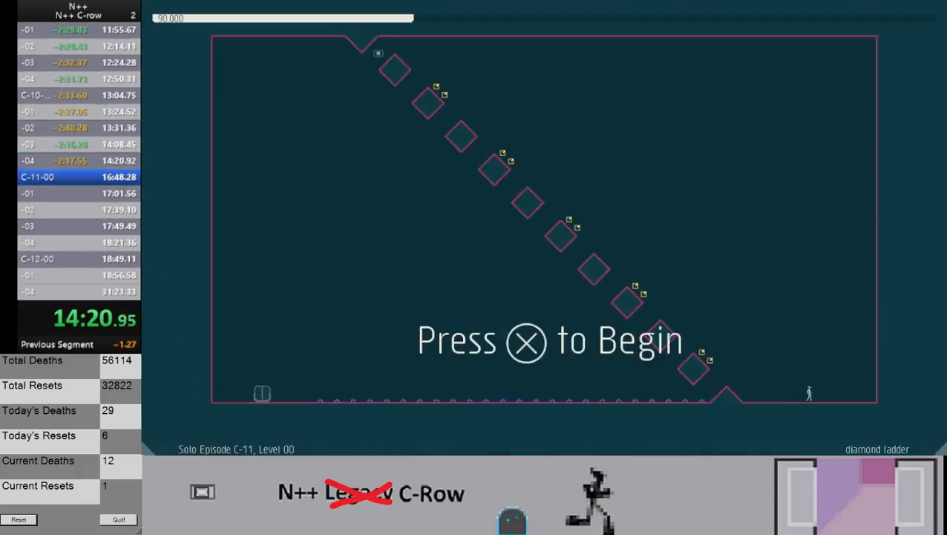
- Clear C-11 levels 00–03, then die on endgame, bringing deaths to fifteen
key(x)
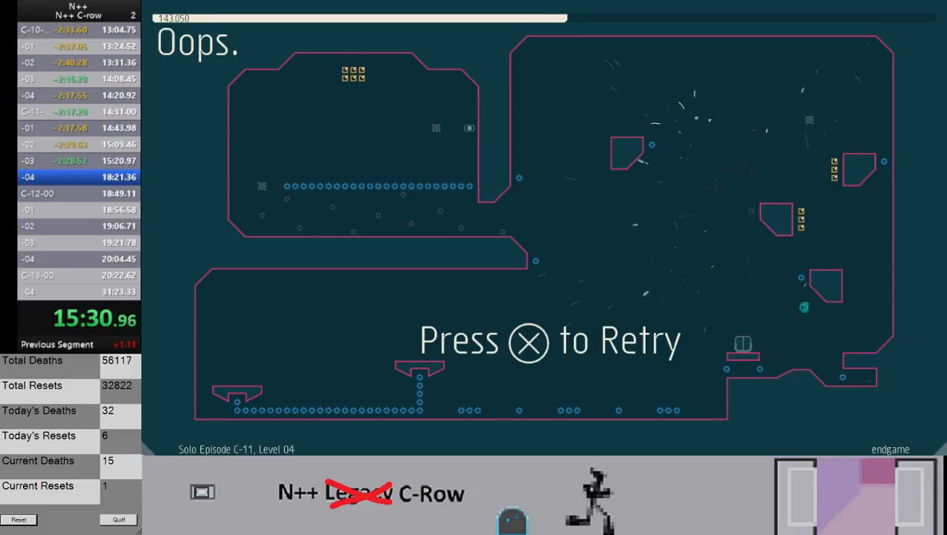
- Retry endgame, finish C-11 with no new deaths, and load C-12's lowrez cavern
key(x)
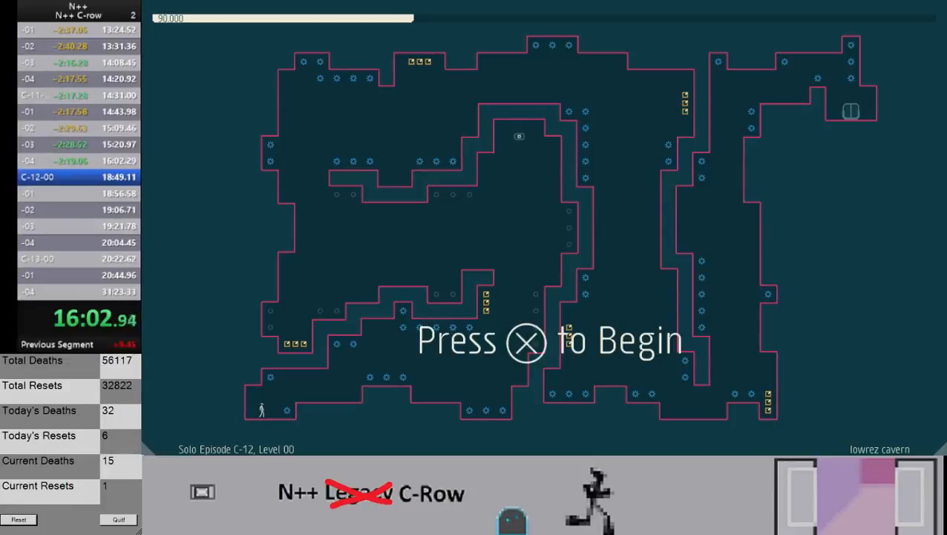
- Start lowrez cavern (C-12 Level 00) and open its exit, deaths still fifteen
key(x)
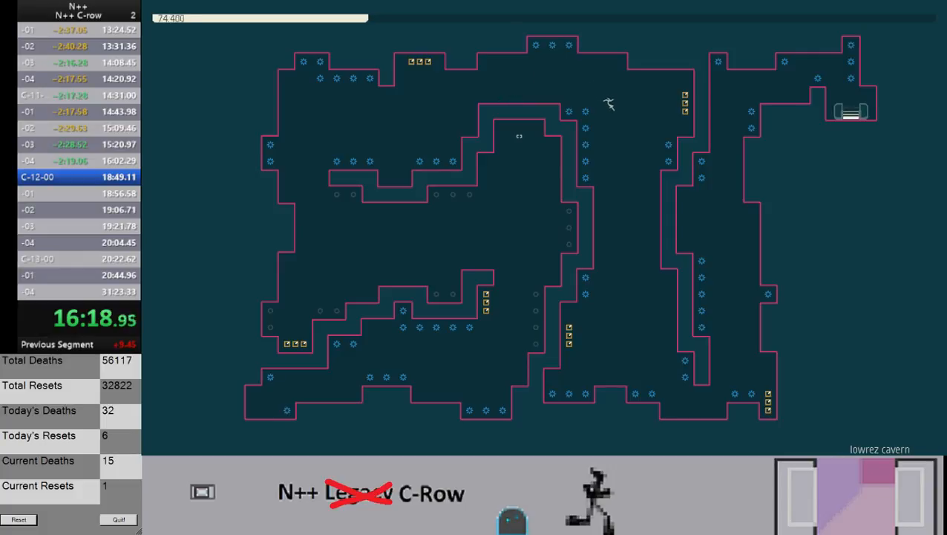
mouse_move(660, 297)
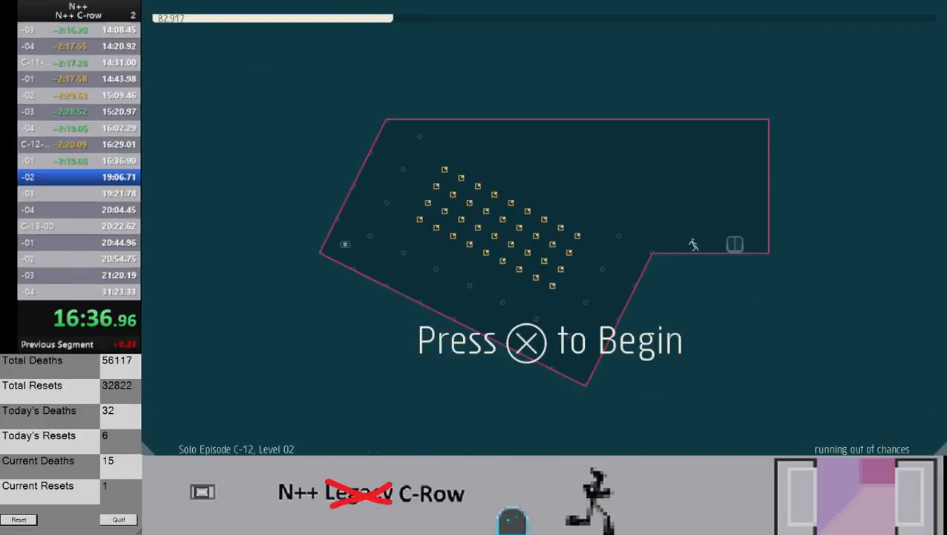
key(x)
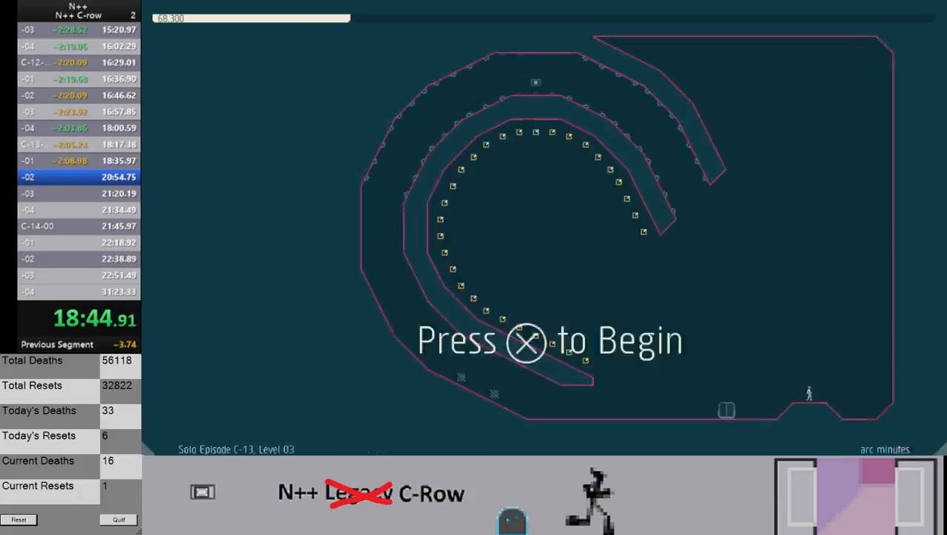
- Clear C-13 Levels 03 and 04, then continue past Success into C-14's simplex
key(x)
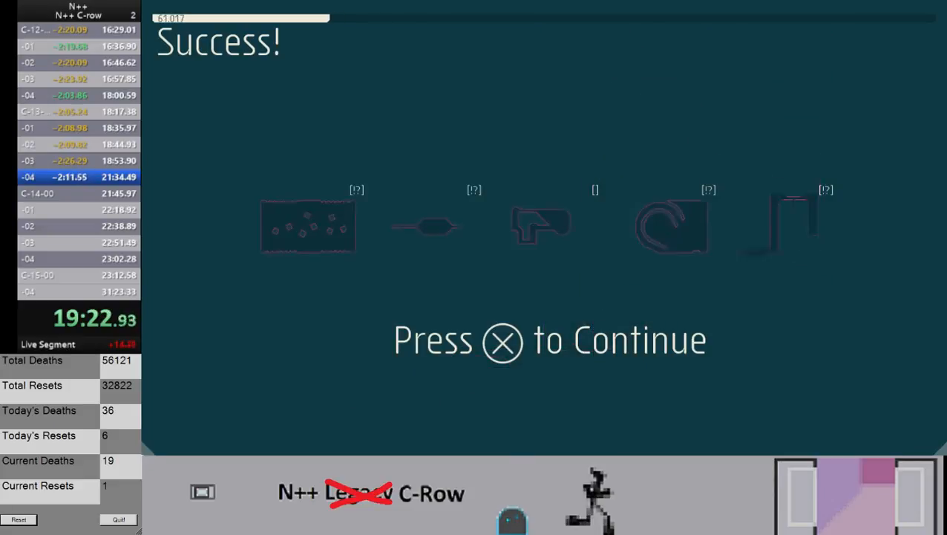
key(x)
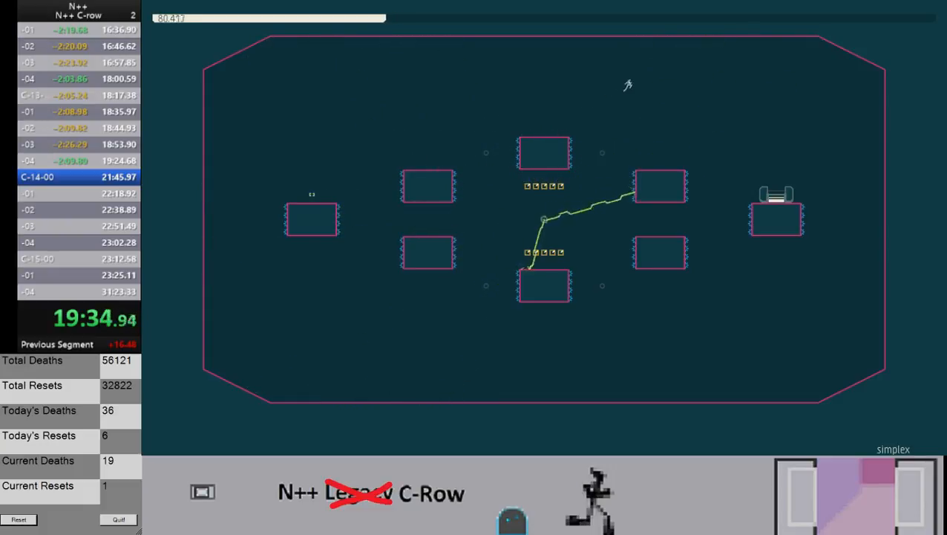
- Clear C-14 Level 00 and get play underway on skeletal fortress, Level 01
key(x)
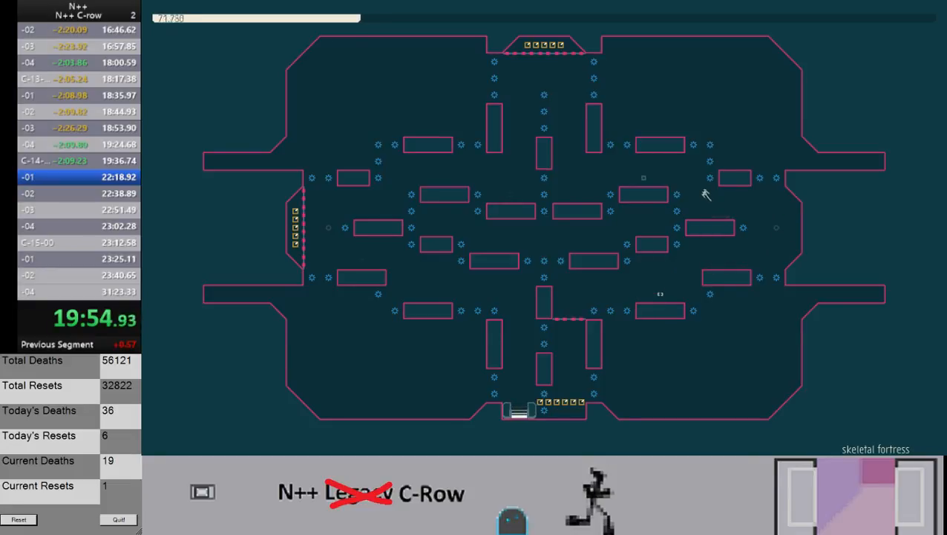
mouse_move(563, 168)
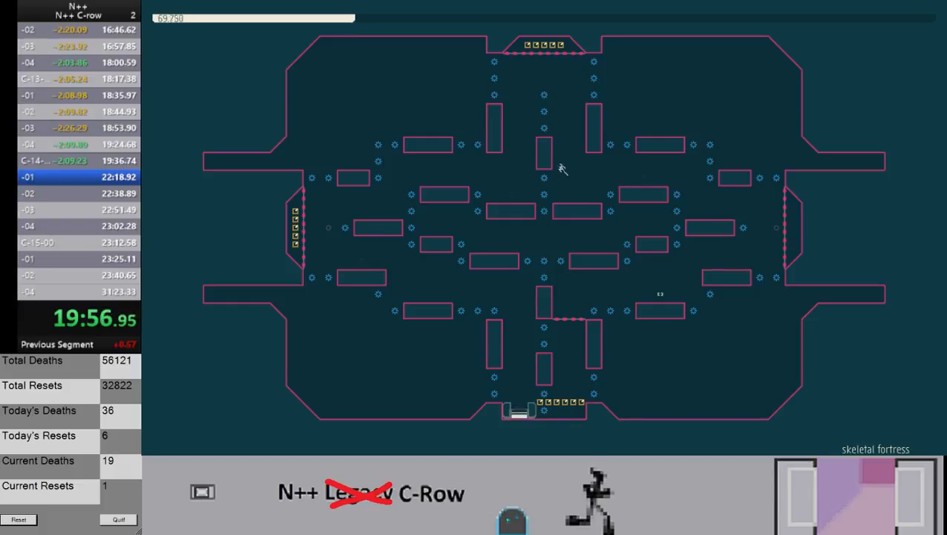
mouse_move(525, 119)
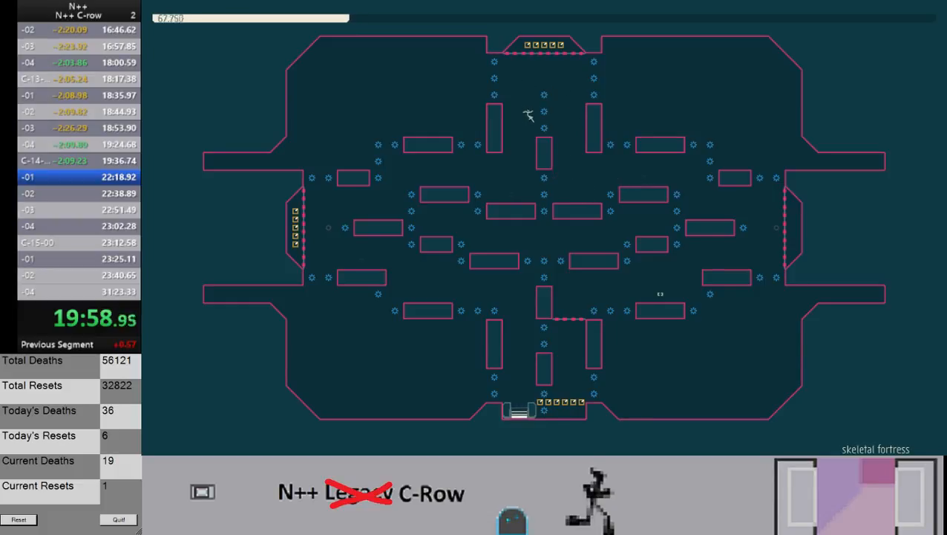
mouse_move(405, 168)
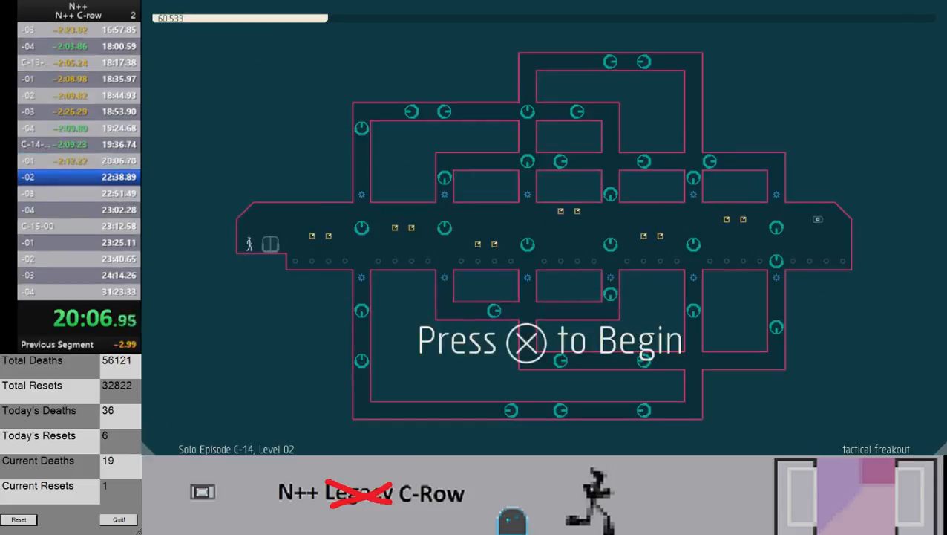
- Start and clear C-14 Levels 02 and 03, then begin the final Level 04
key(x)
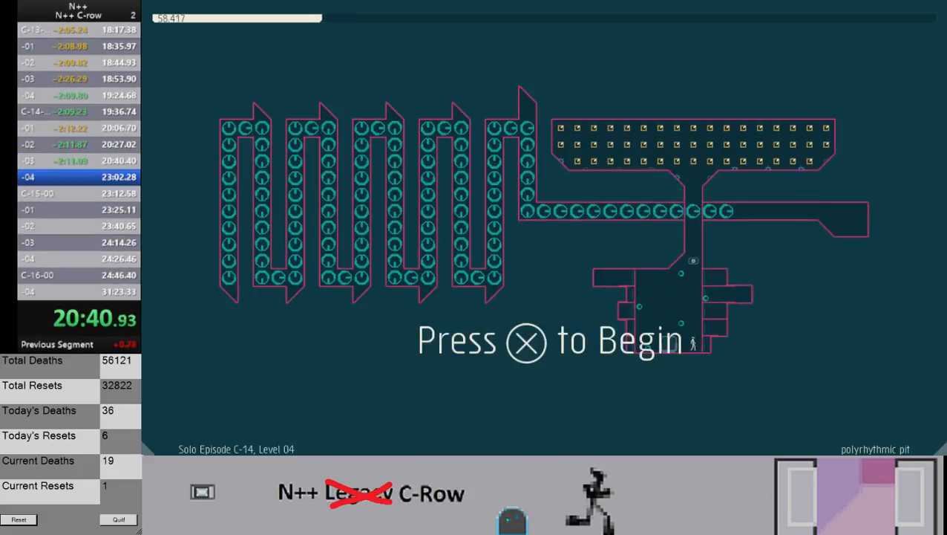
key(x)
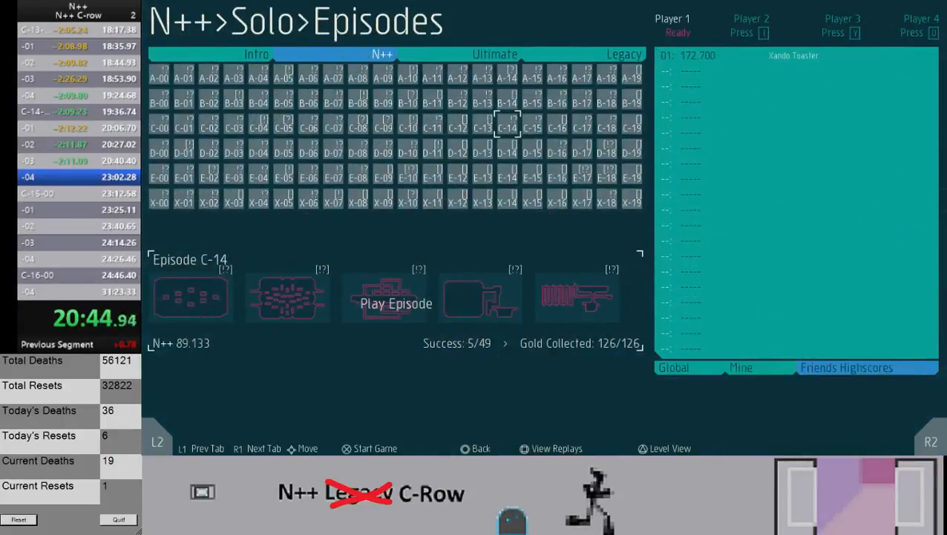
- Launch C-15 from the episode menu, clear all five levels, and start curl noise
click(394, 303)
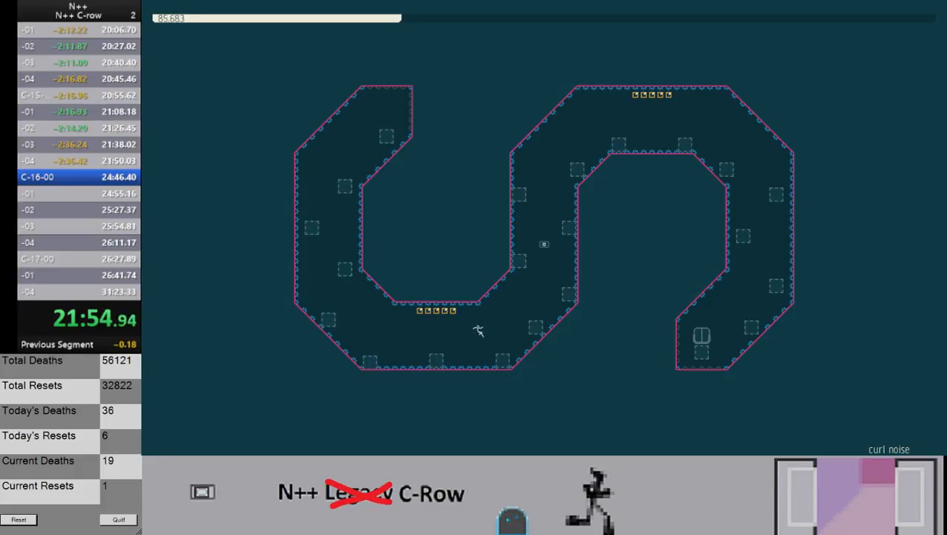
mouse_move(551, 256)
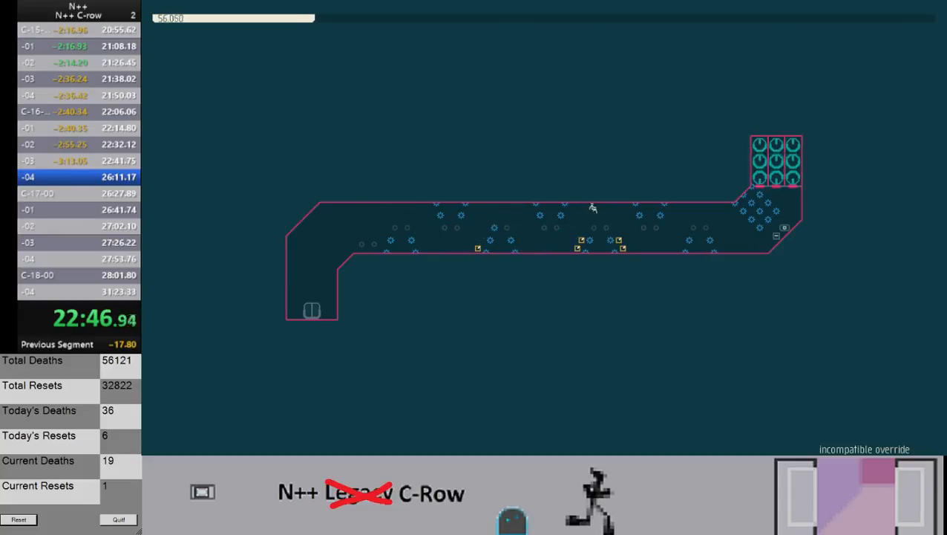
mouse_move(730, 229)
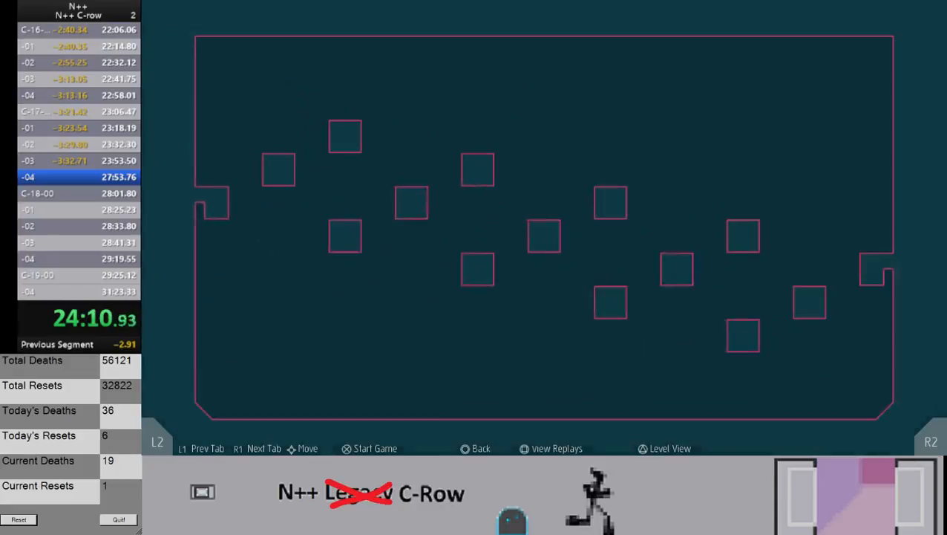
- Play through episode C-18's levels, then pick episode C-19 in the grid
click(369, 449)
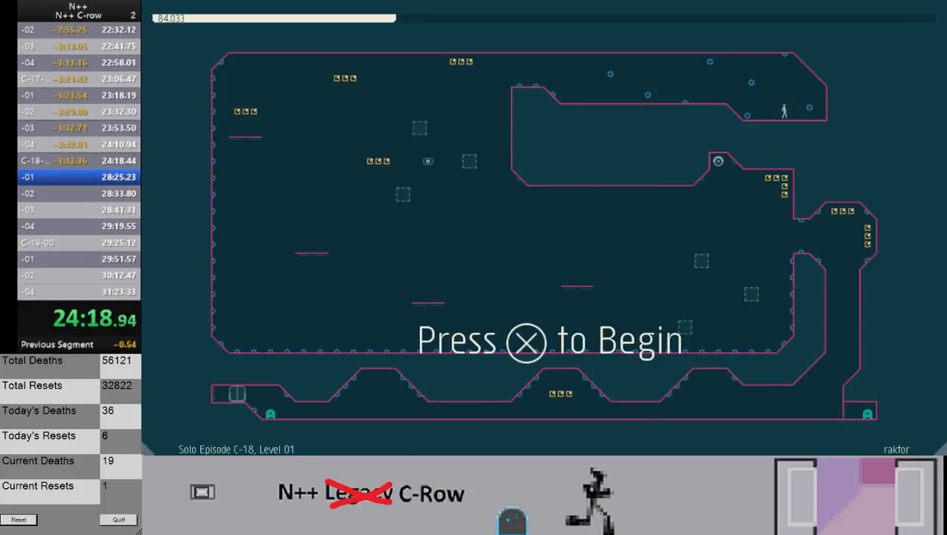
key(x)
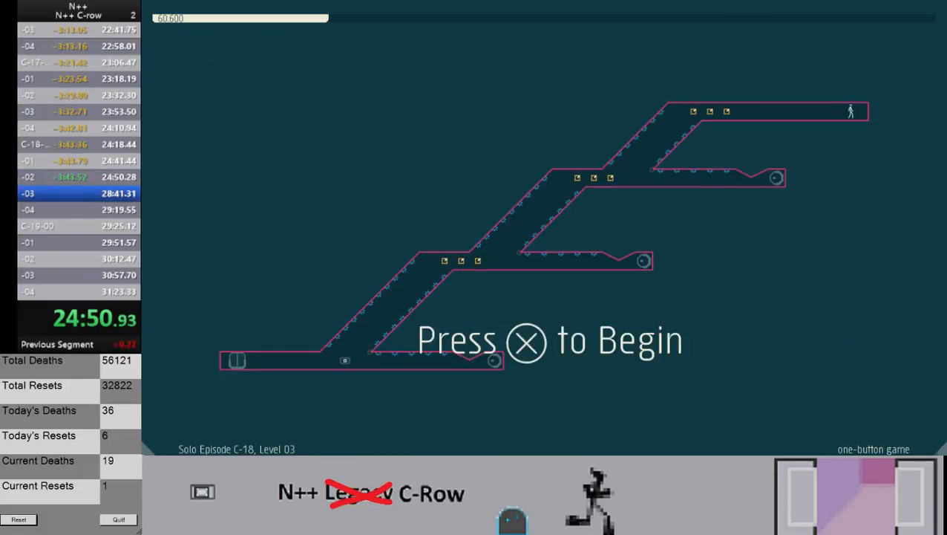
key(x)
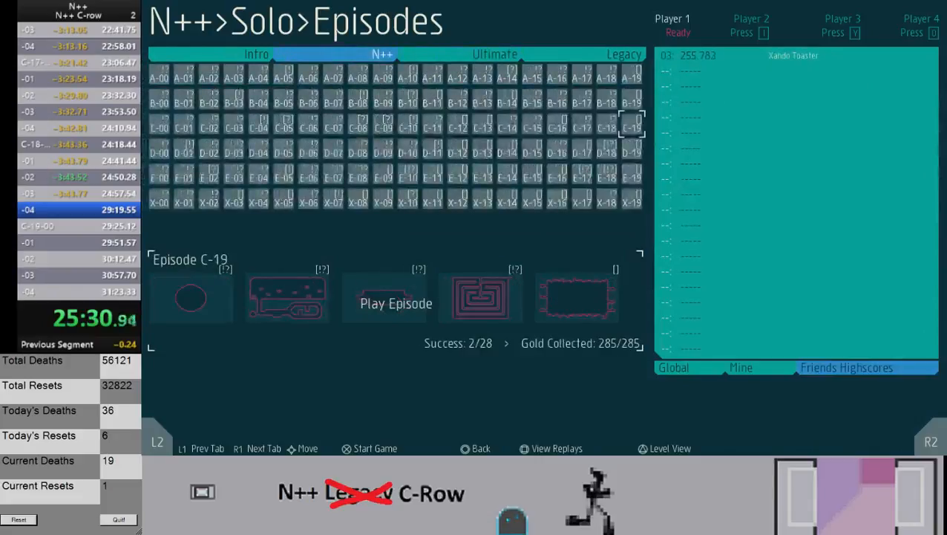
click(395, 303)
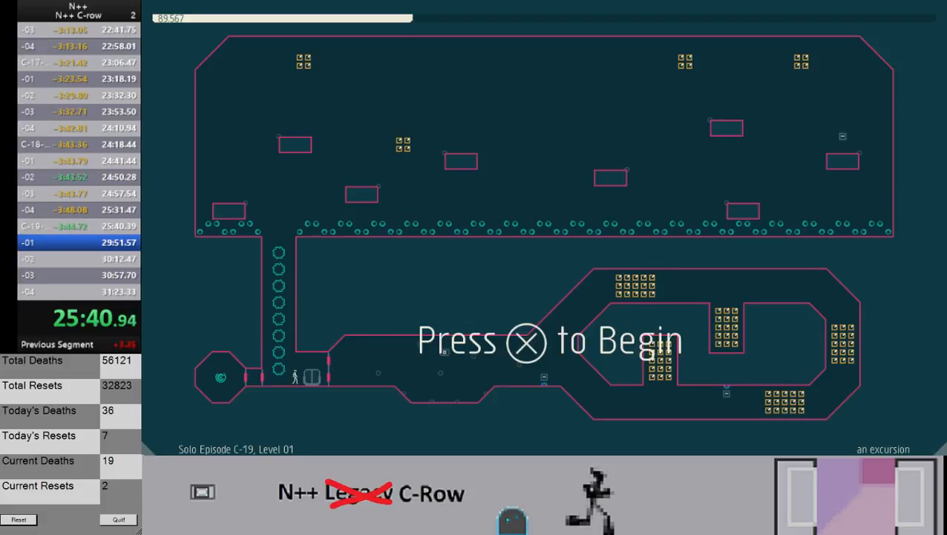
- Begin C-19 level 01 and clear it, reaching level 02
key(x)
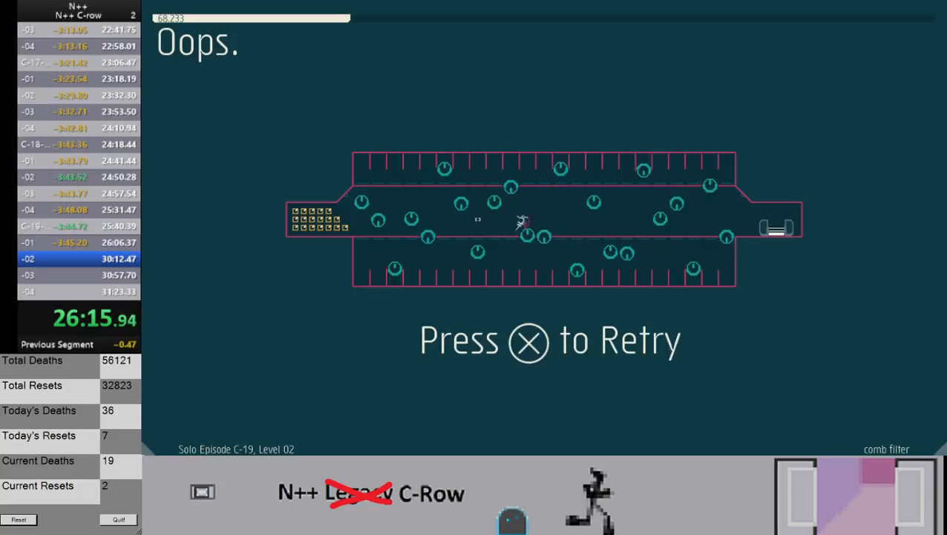
- Keep retrying level 02, comb filter, after each death until beaten
key(x)
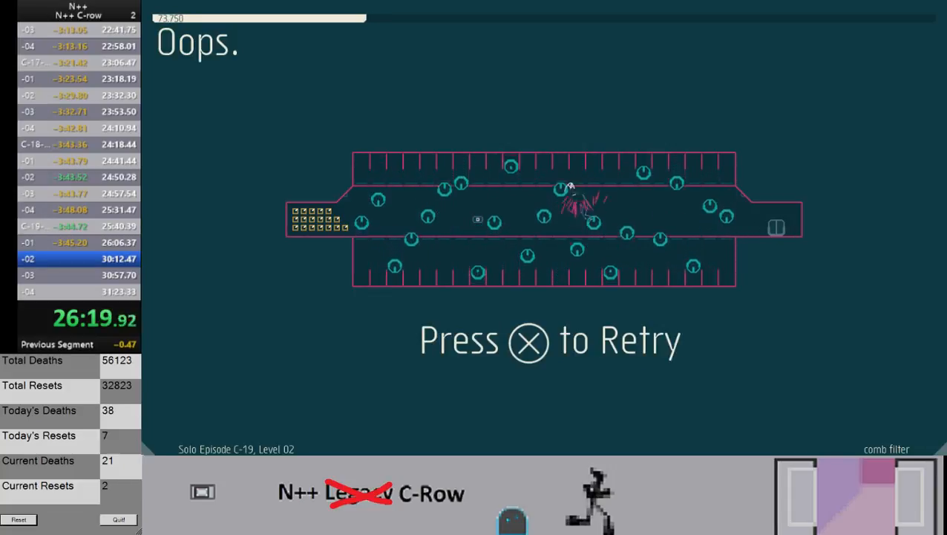
key(x)
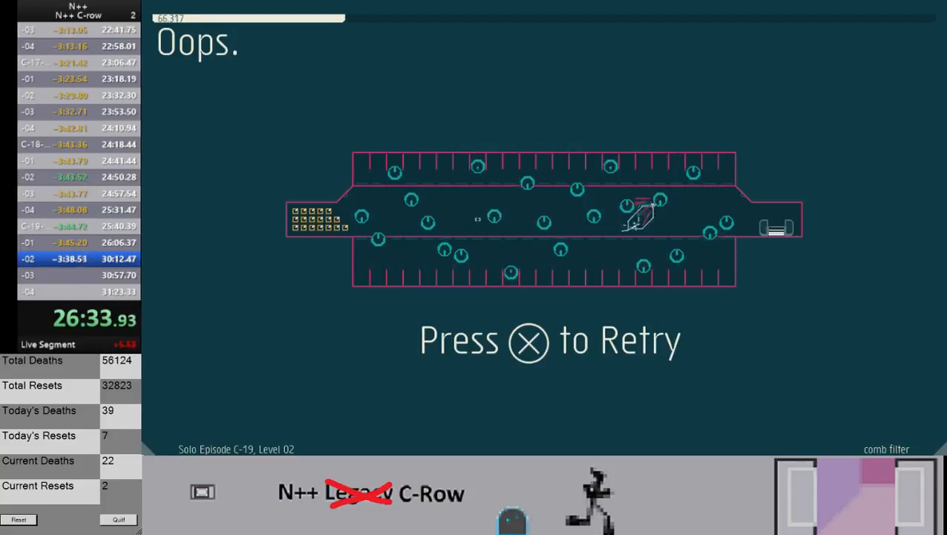
key(x)
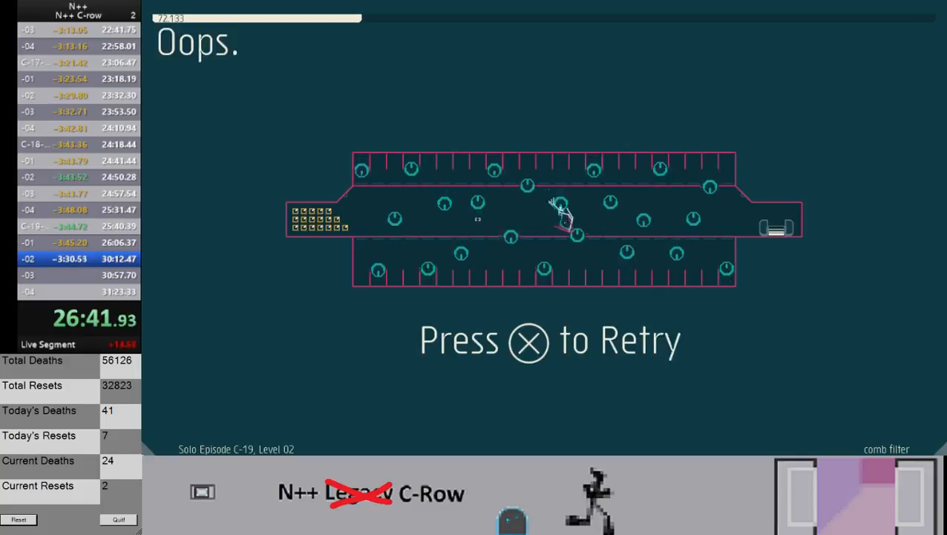
key(x)
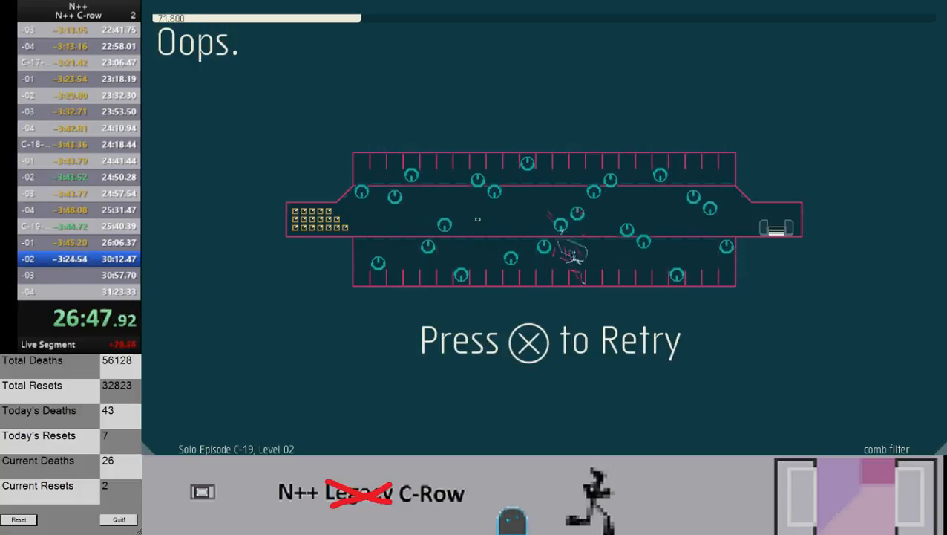
key(x)
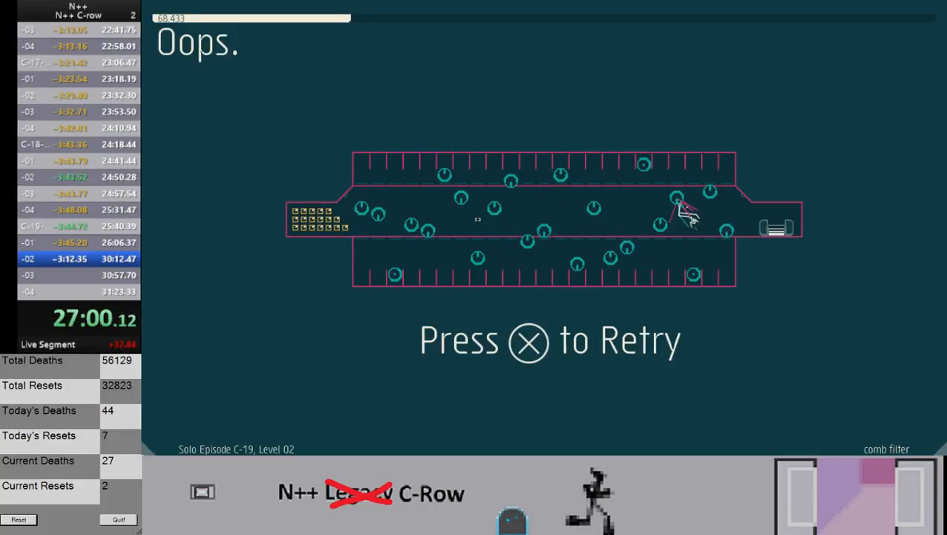
key(x)
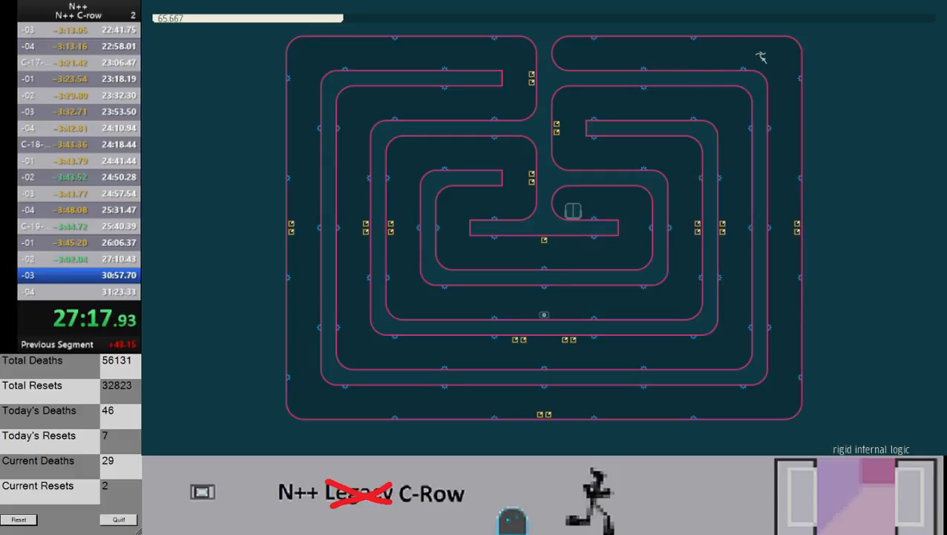
mouse_move(786, 239)
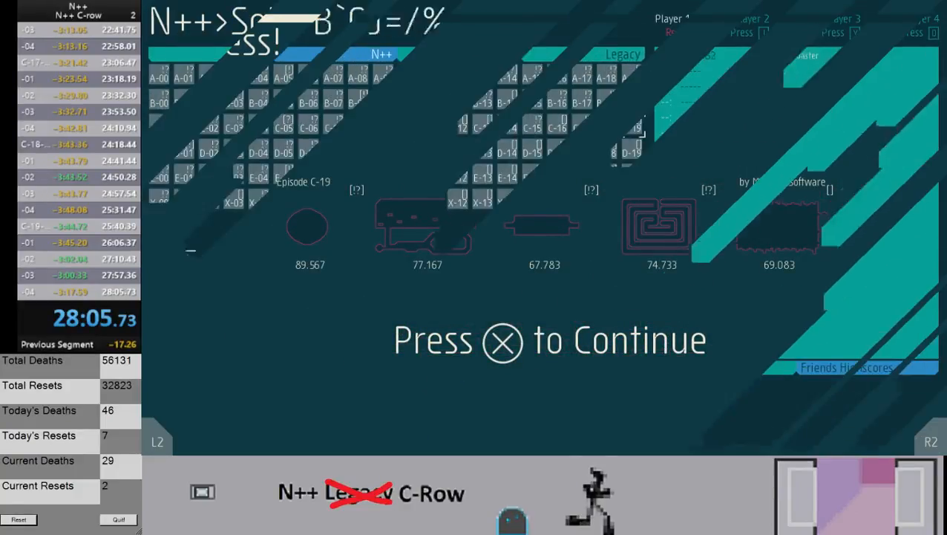
- Clear C-19 levels 03 and 04, then dismiss the results at the 28:05 split
key(x)
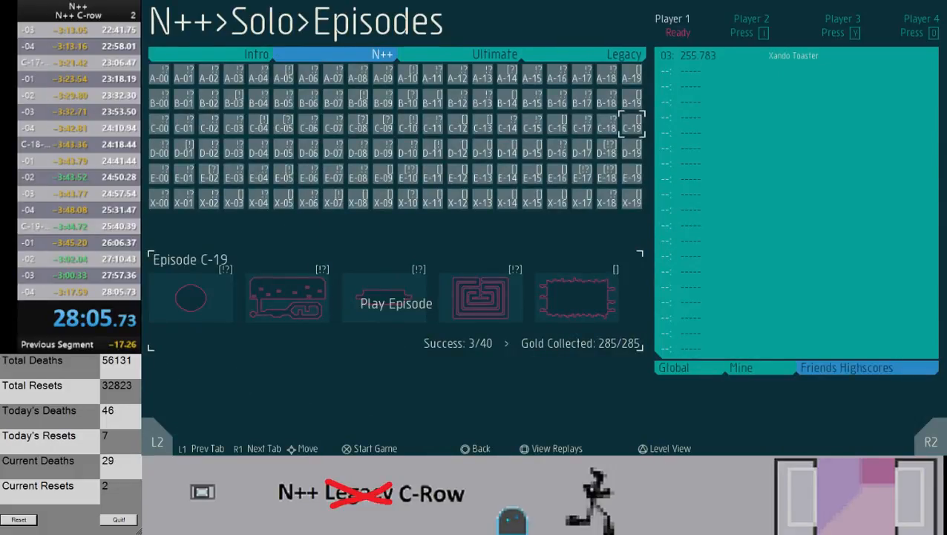